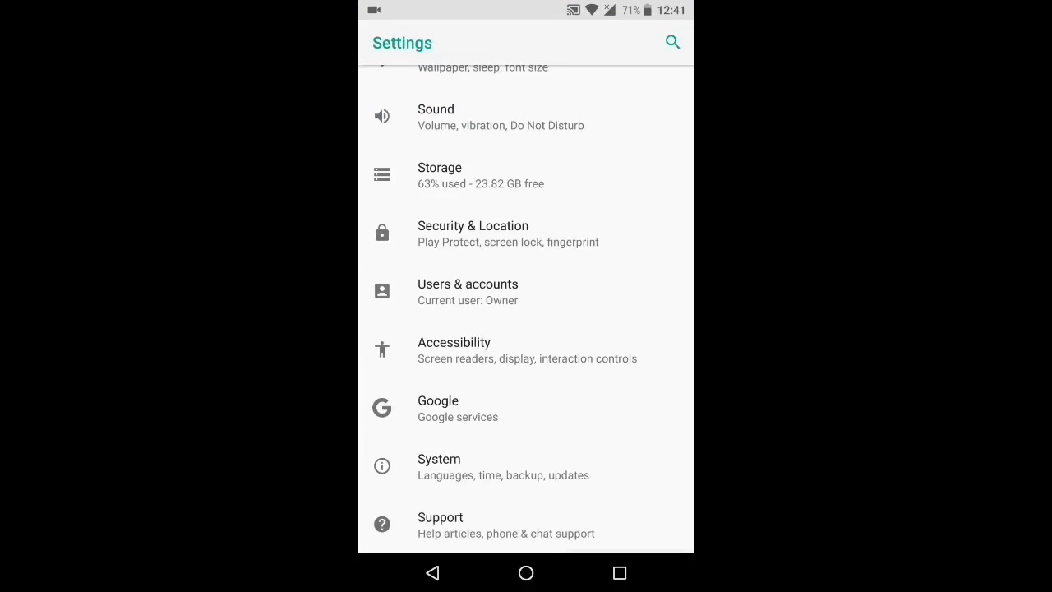
Step: Check About phone shows Android 8.0.0 with the May 2017 security patch, then return home
left_click(439, 467)
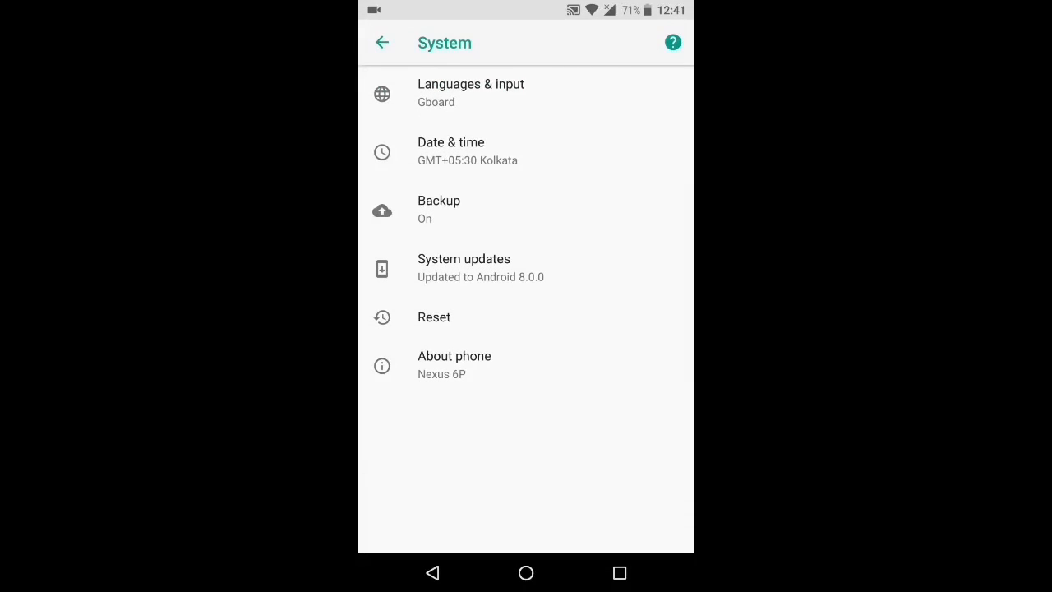
left_click(453, 365)
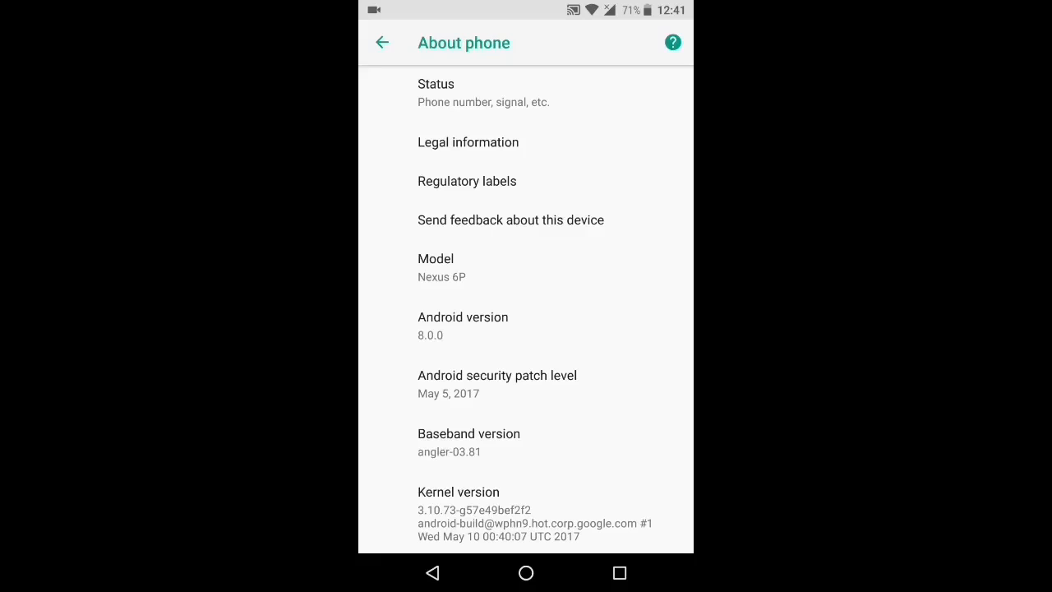
left_click(382, 43)
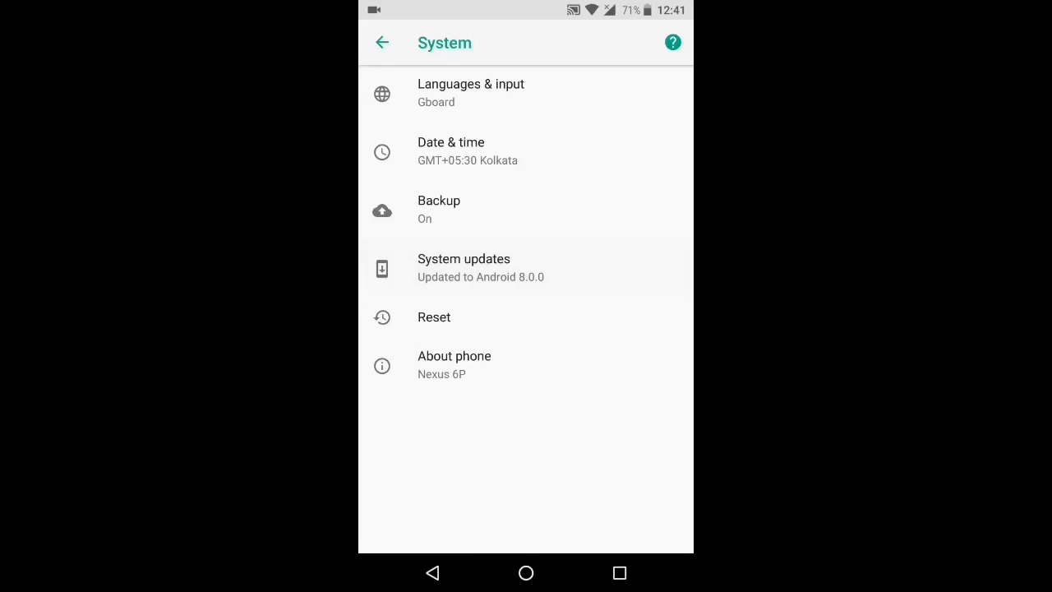
left_click(464, 267)
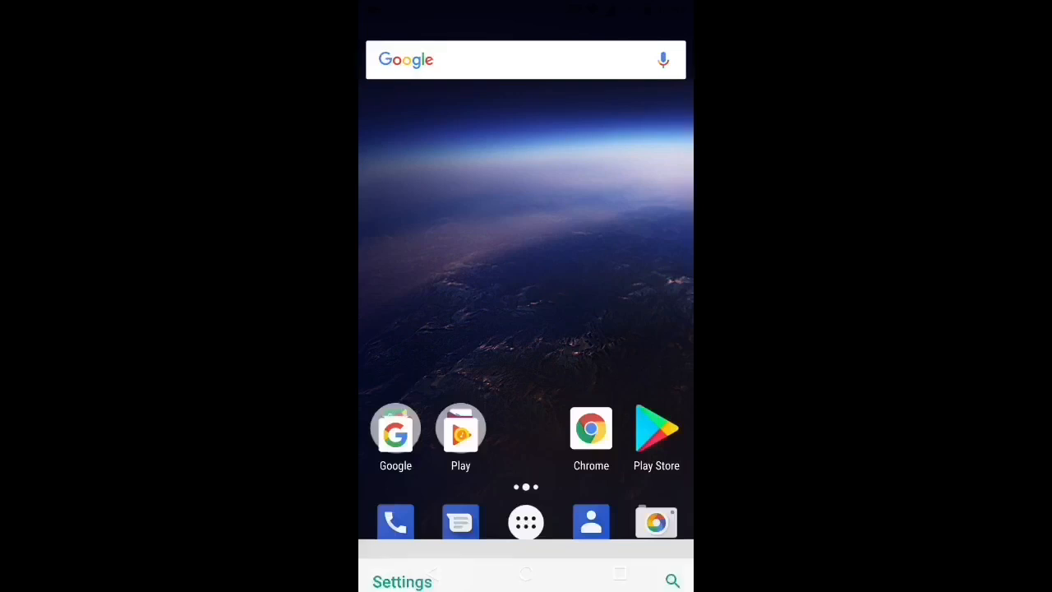
Step: Load google.com/android/beta in Chrome and scroll to the program description
left_click(592, 427)
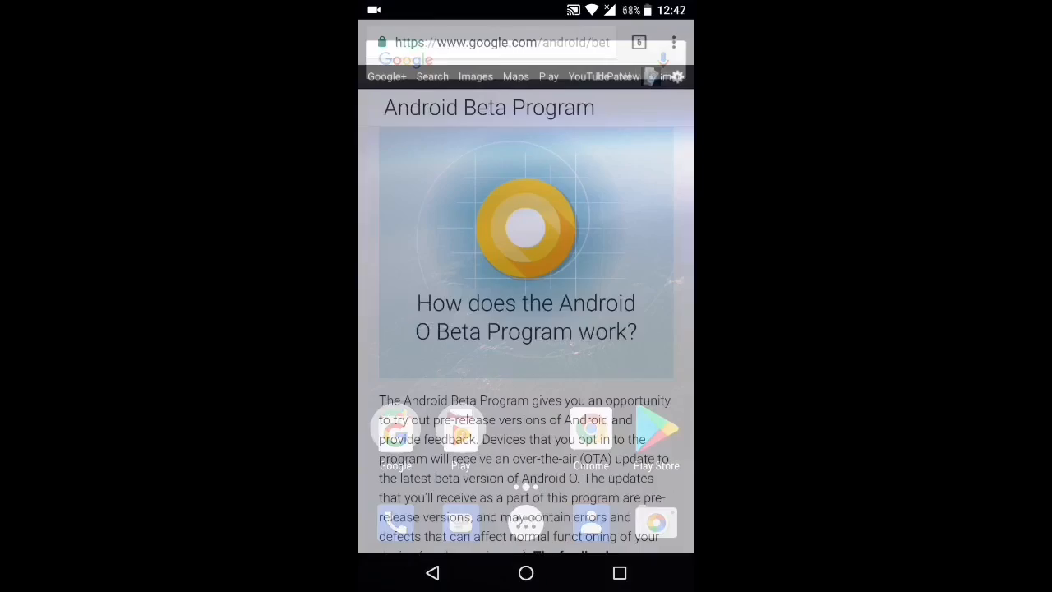
left_click(510, 41)
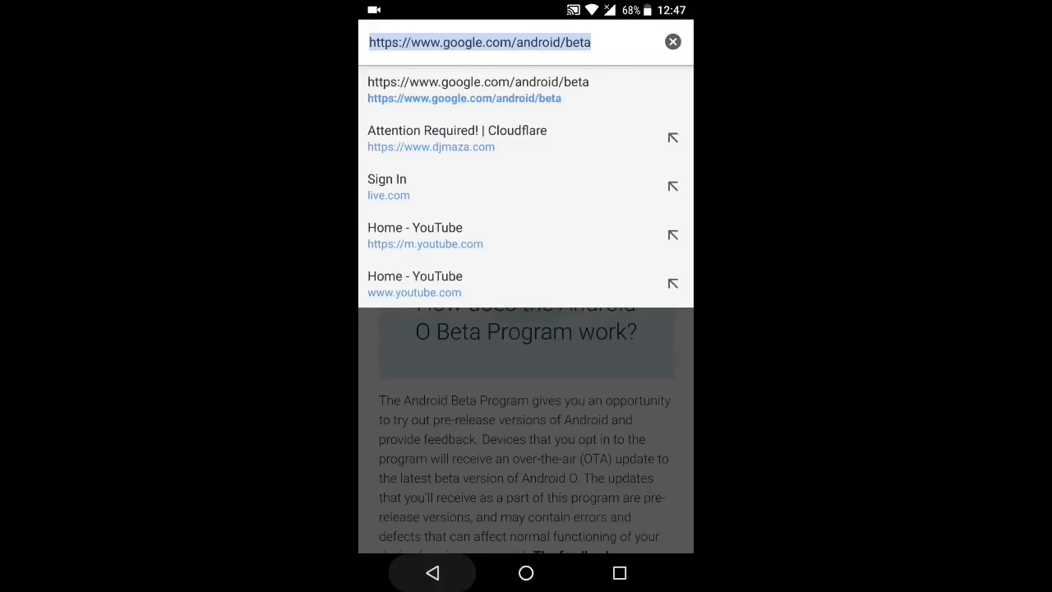
left_click(456, 83)
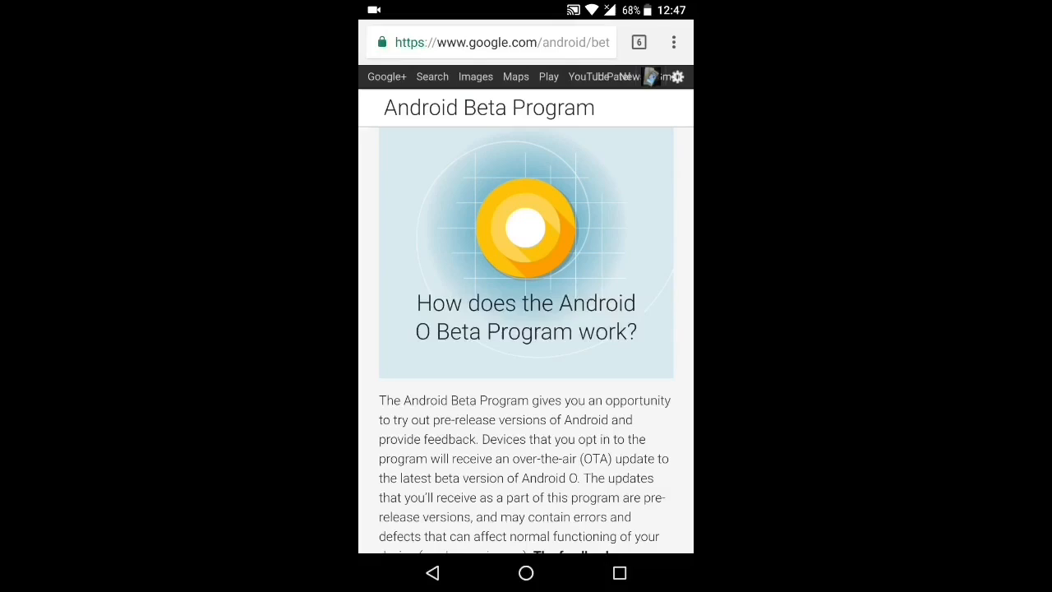
scroll("down", 3)
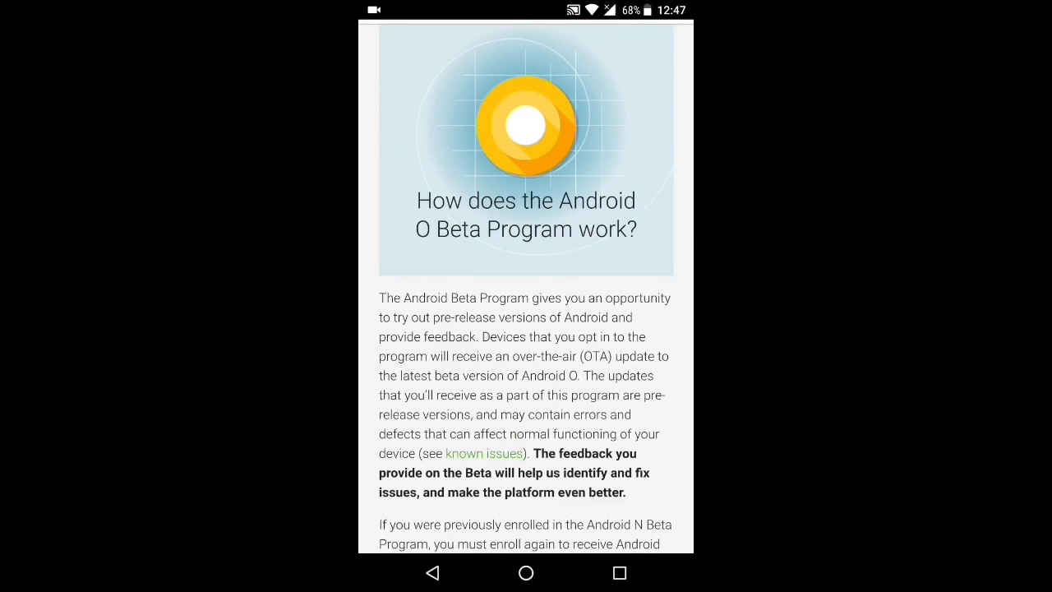
scroll("down", 3)
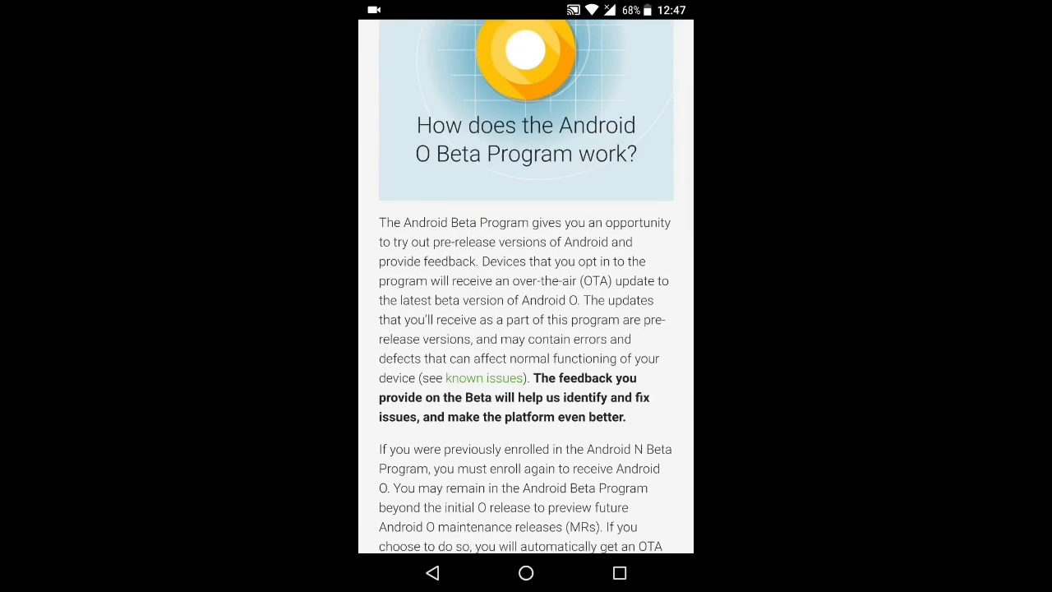
Step: Read the description of how the Android O beta works, highlighting phrases, then continue down
double_click(544, 299)
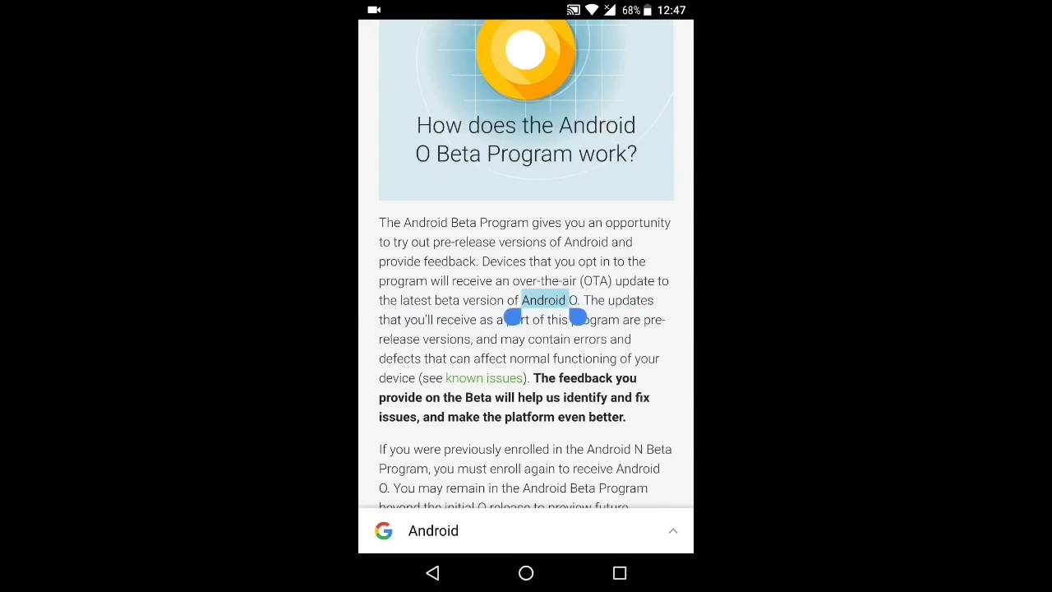
left_click(544, 299)
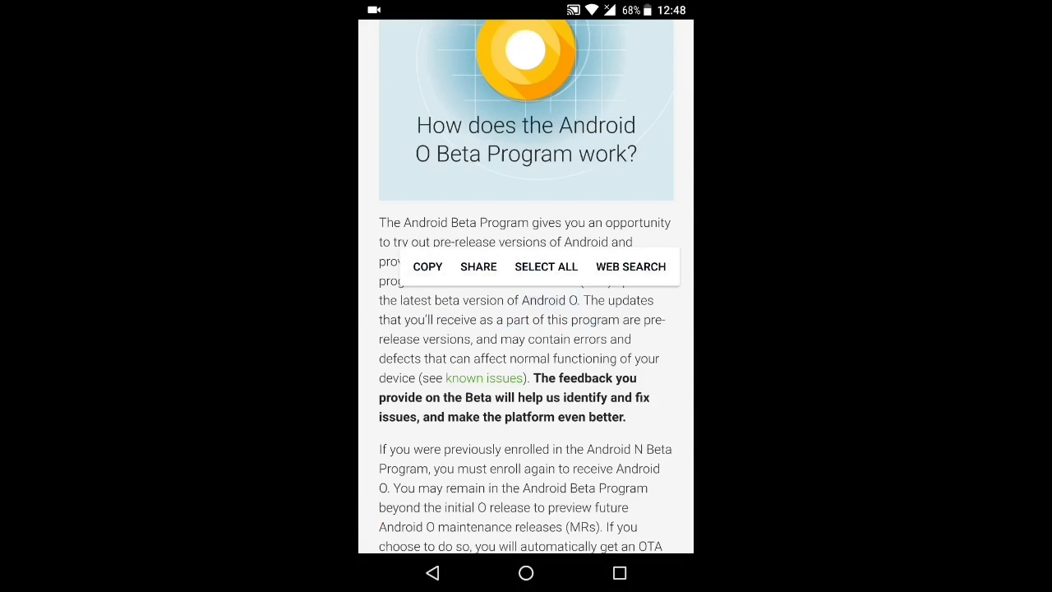
left_click(632, 266)
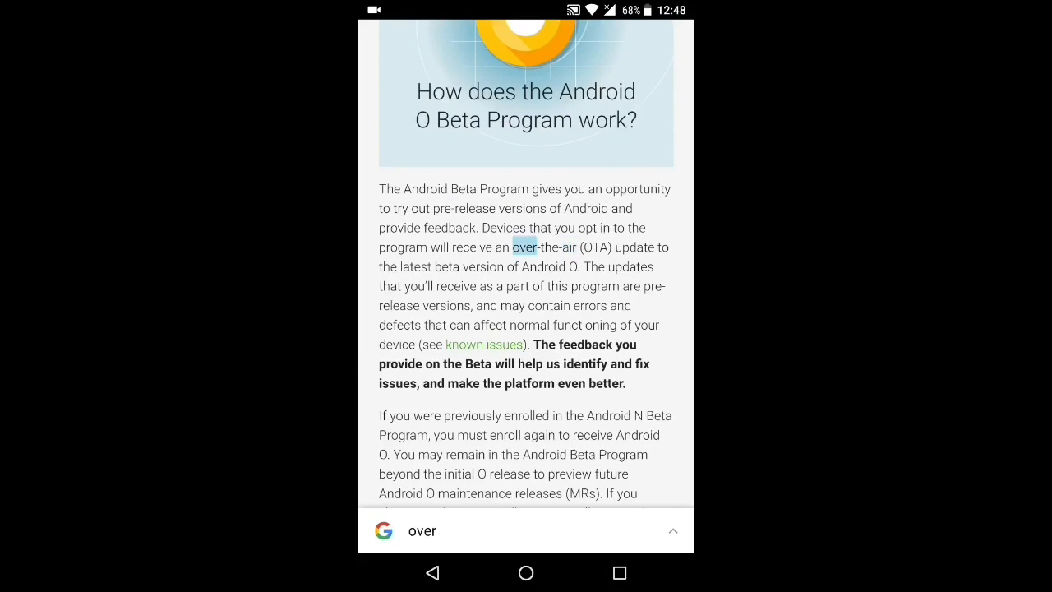
left_click_drag(534, 247, 611, 247)
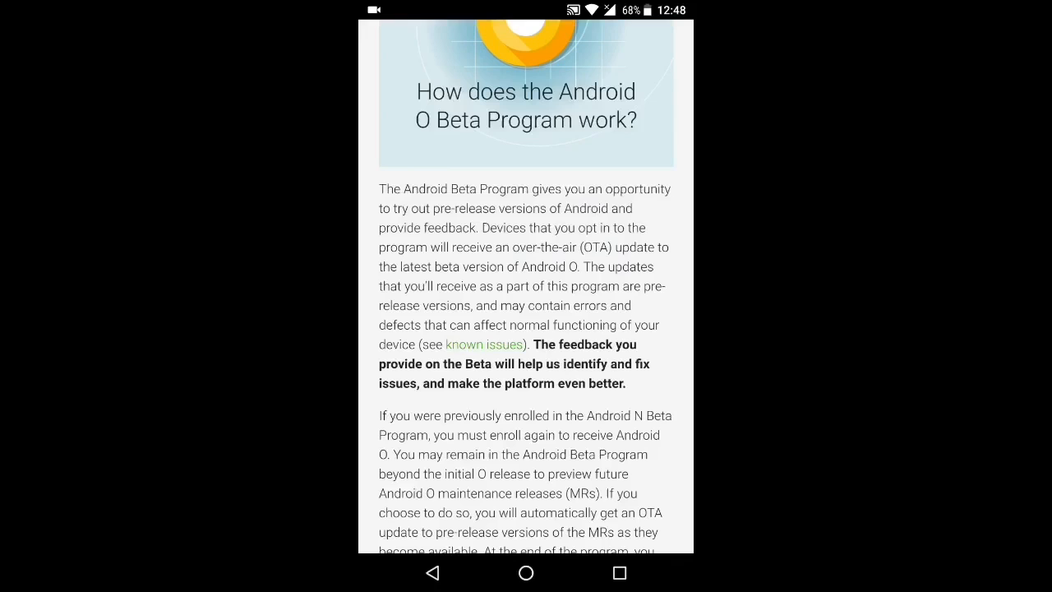
scroll("down", 3)
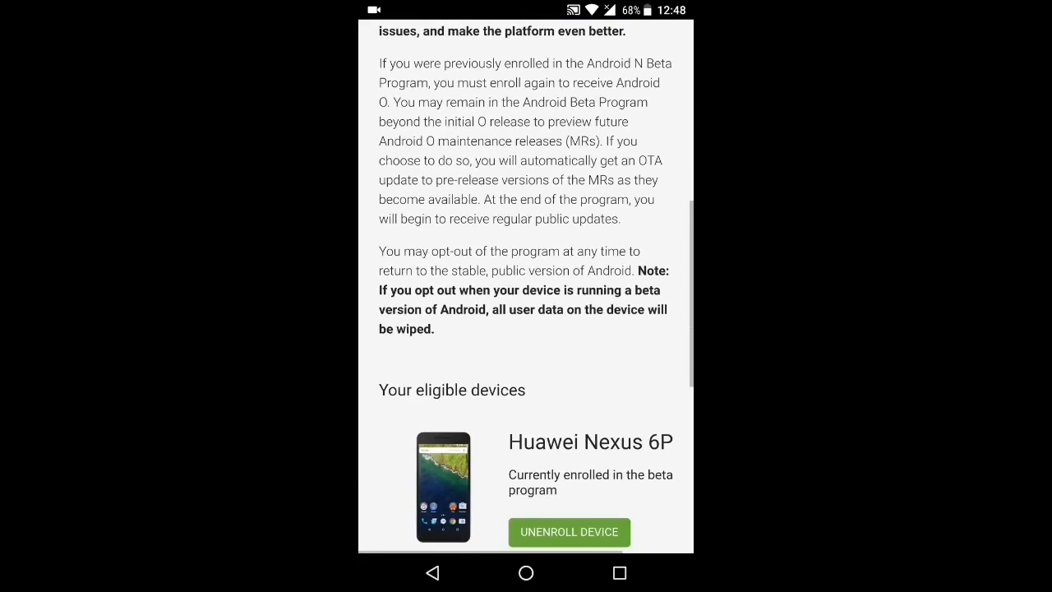
Step: Scroll to Your eligible devices and start unenrolling the Huawei Nexus 6P
scroll("down", 3)
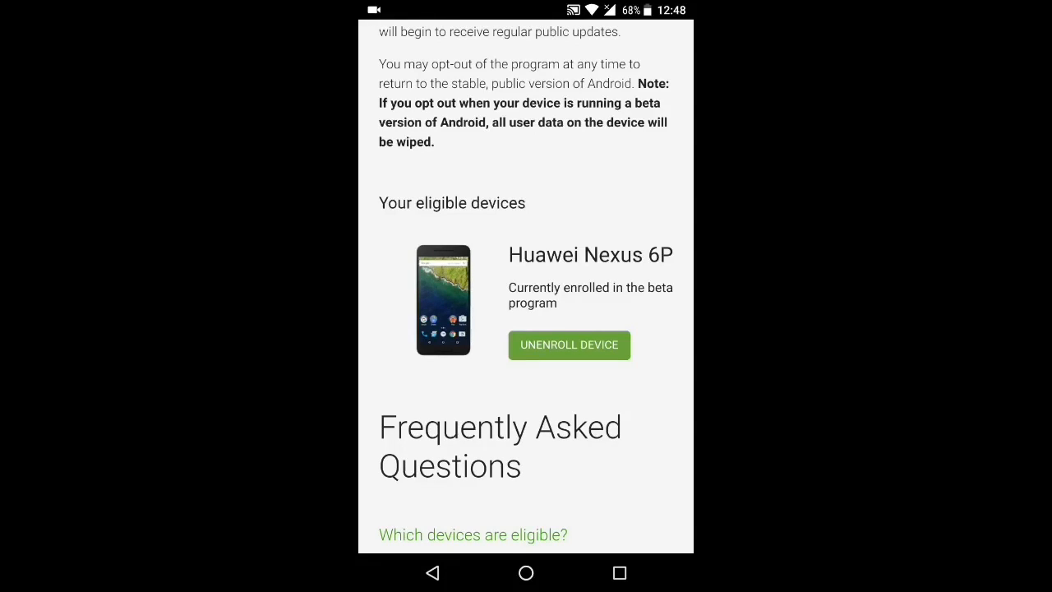
scroll("down", 3)
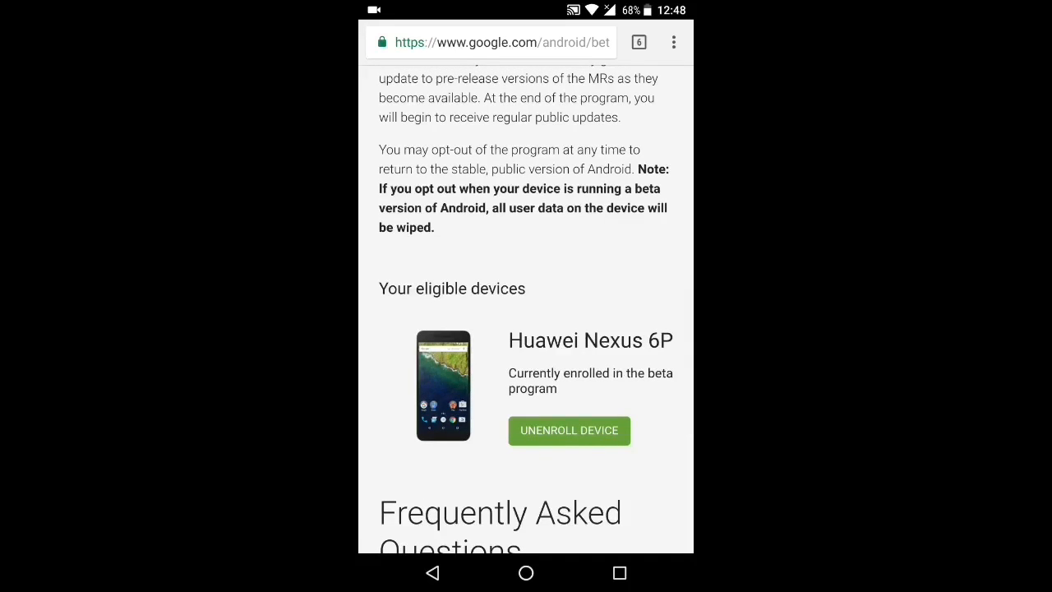
left_click(569, 431)
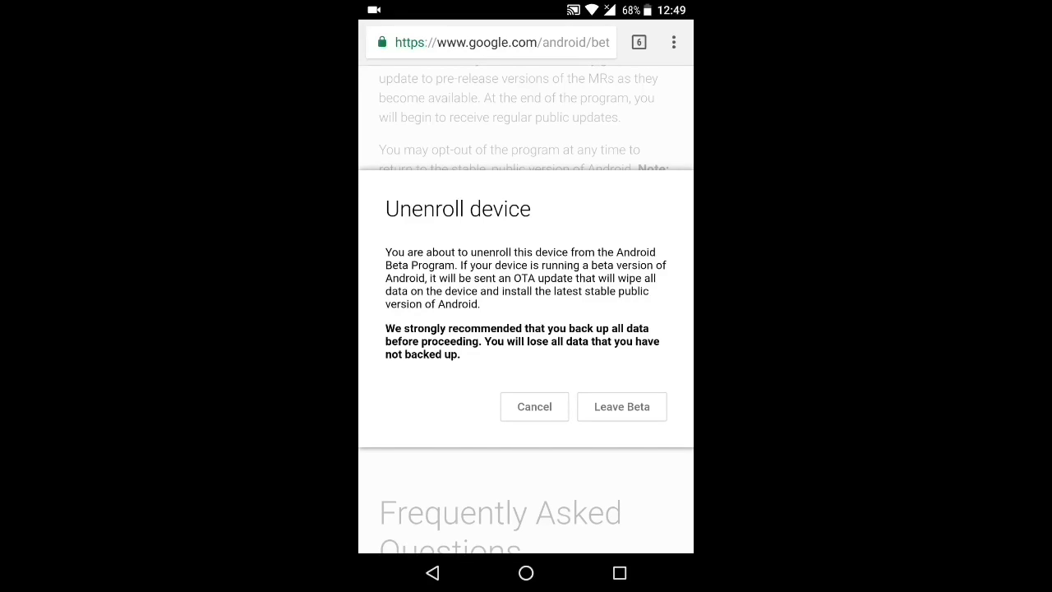
Step: Confirm Leave Beta for the Nexus 6P and acknowledge the Device unenrolled message
left_click(621, 406)
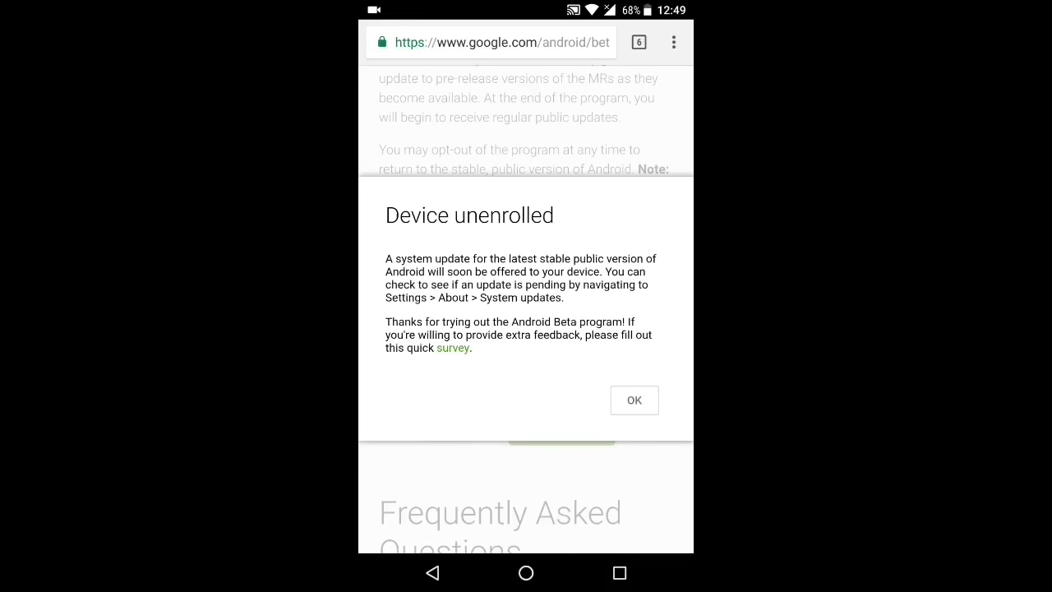
double_click(409, 298)
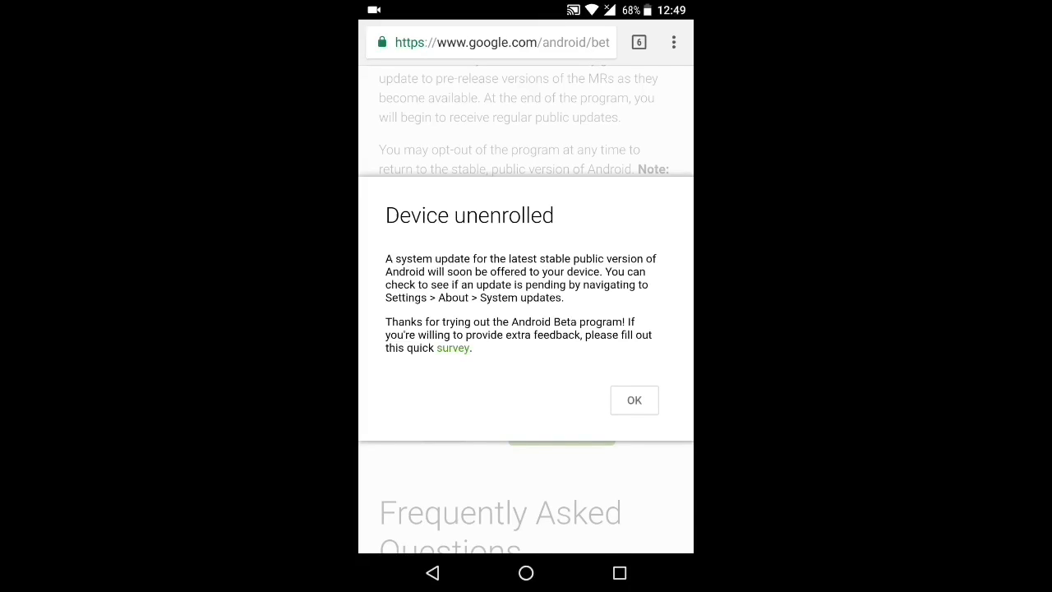
left_click(634, 400)
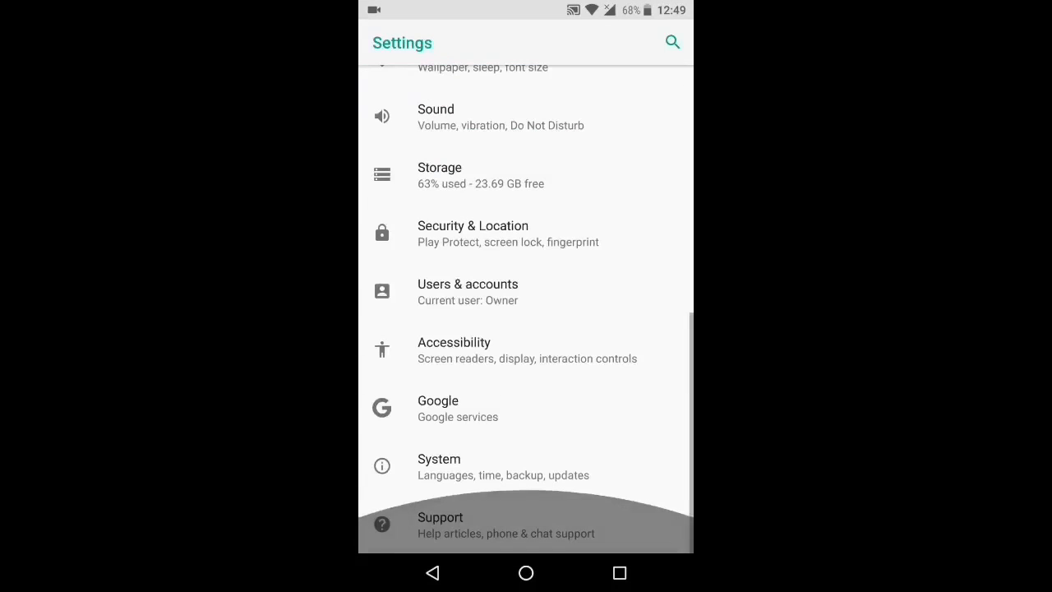
Step: Check System updates, find Android 7.1.2 Nougat, and restart now to install it
left_click(439, 467)
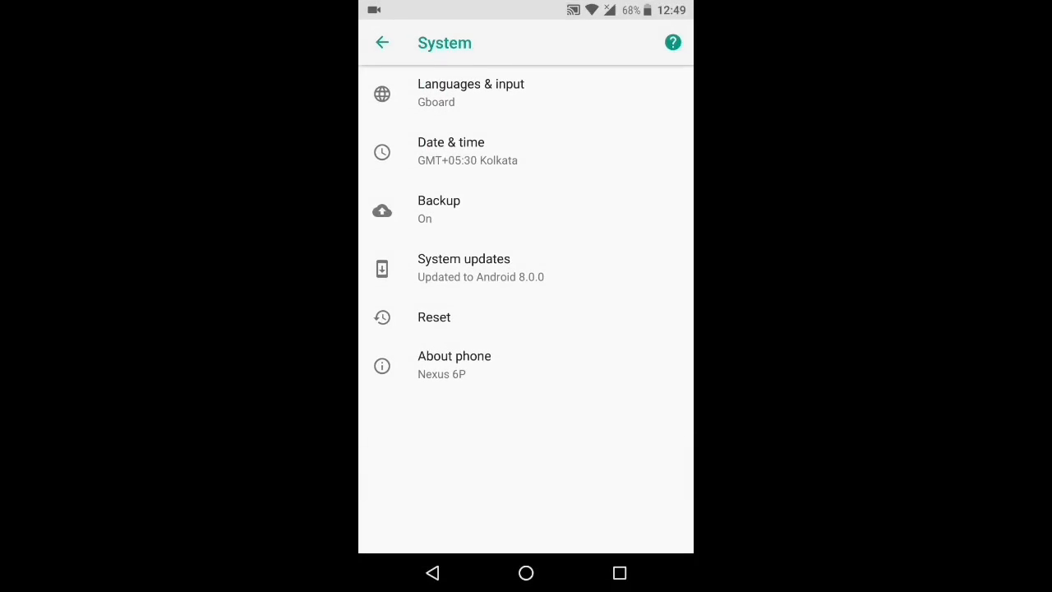
left_click(463, 267)
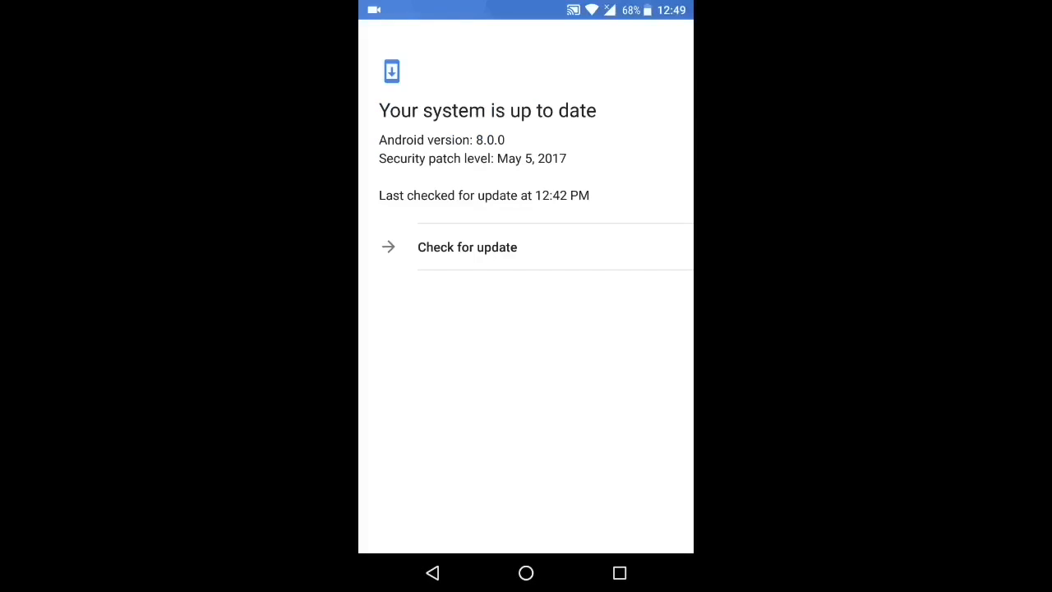
left_click(467, 246)
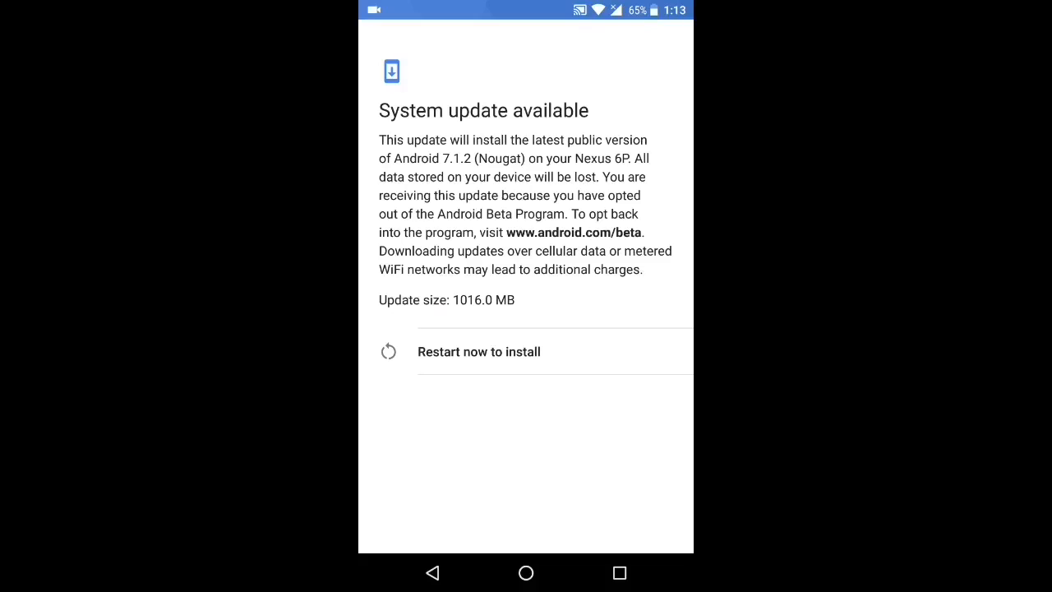
left_click(478, 351)
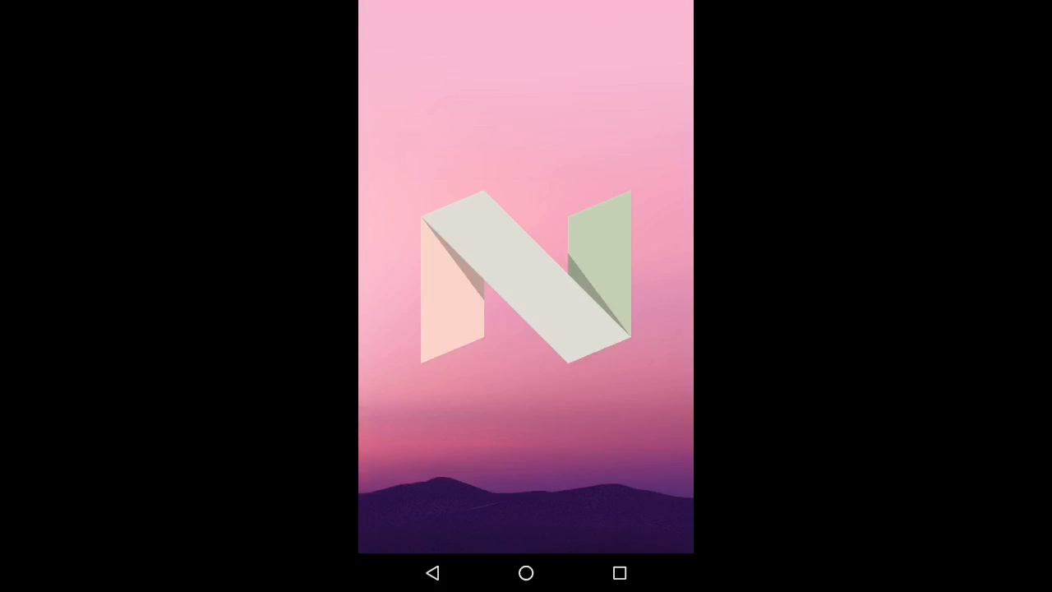